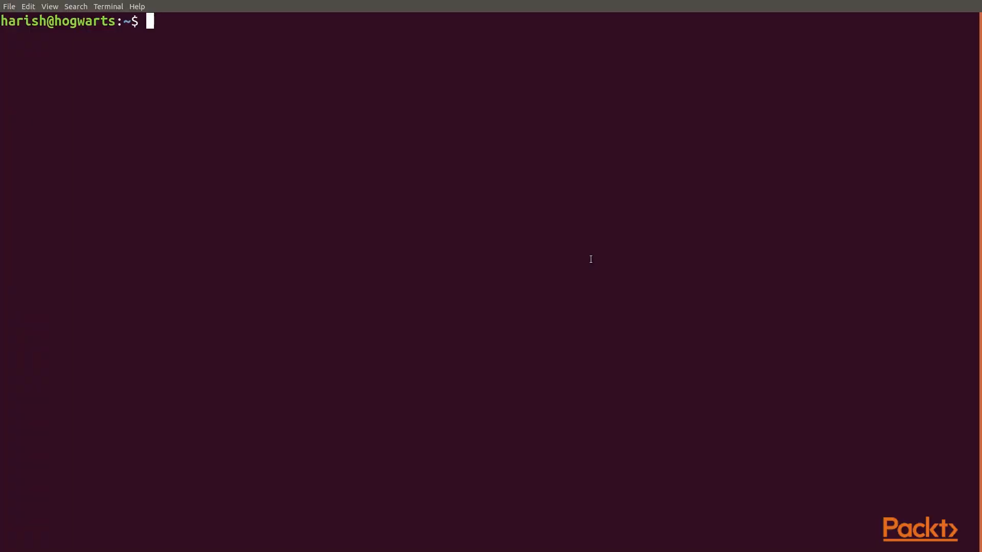
Run 'pip install celery' to install the Celery Python package
{"action": "type", "text": "pip install"}
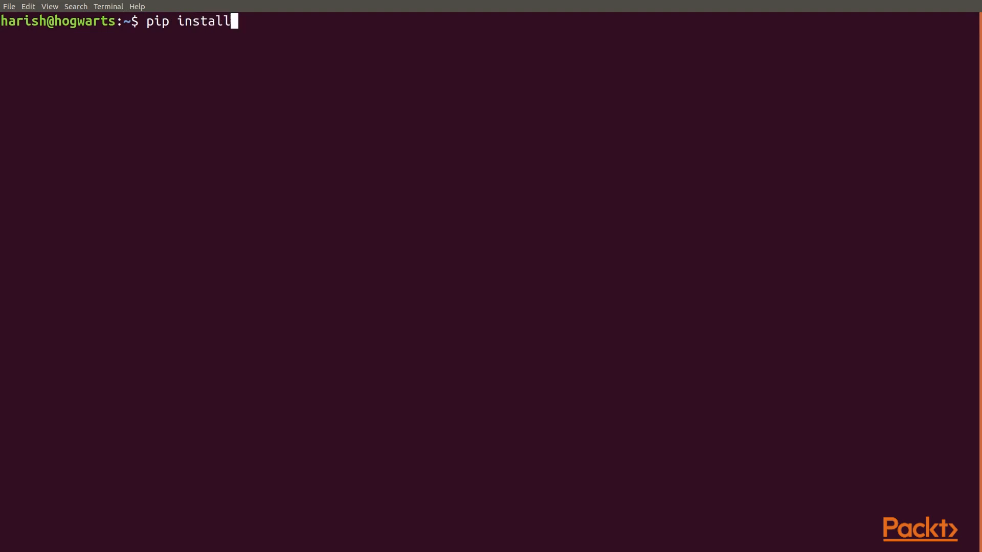
{"action": "type", "text": "celery"}
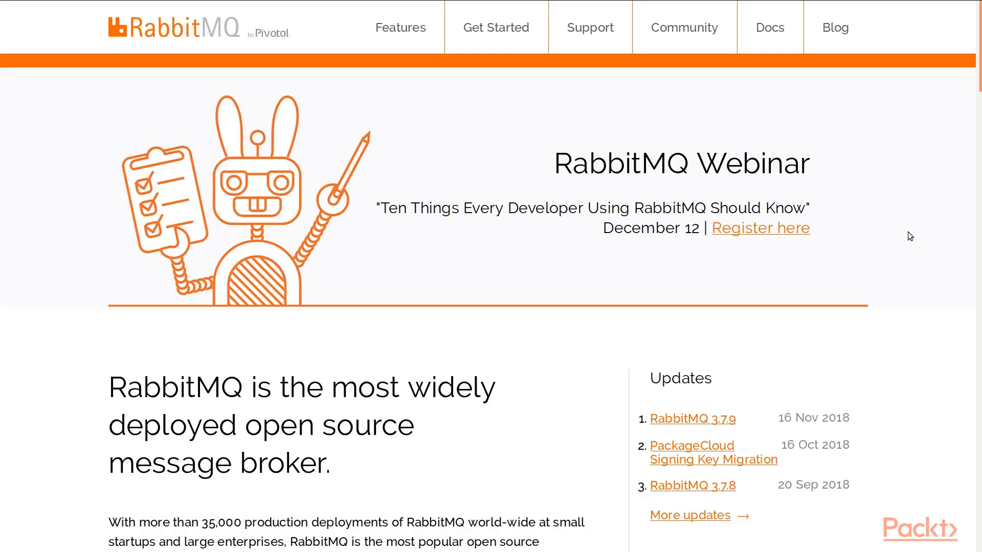
{"action": "mouse_move", "coordinate": [857, 277]}
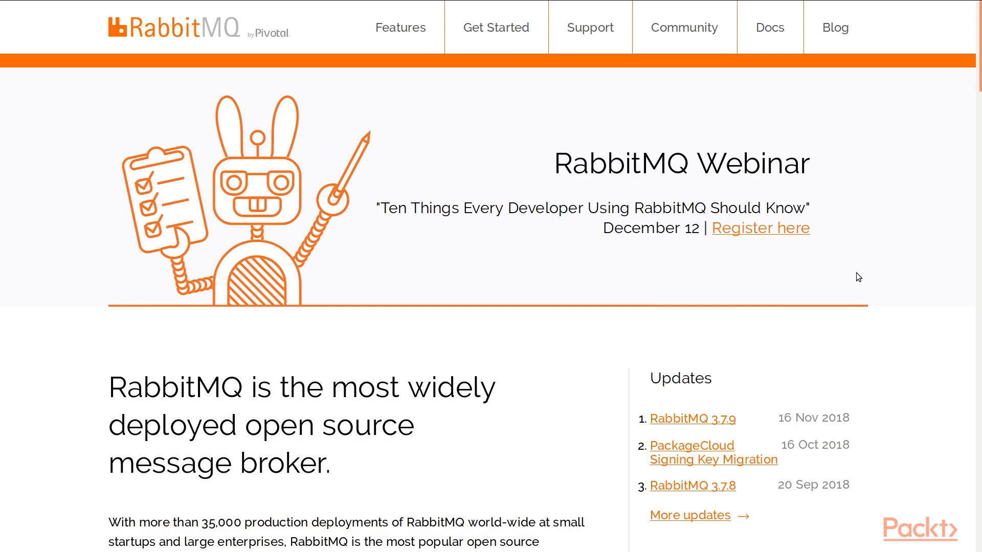
{"action": "scroll", "scroll_direction": "down", "scroll_amount": 3}
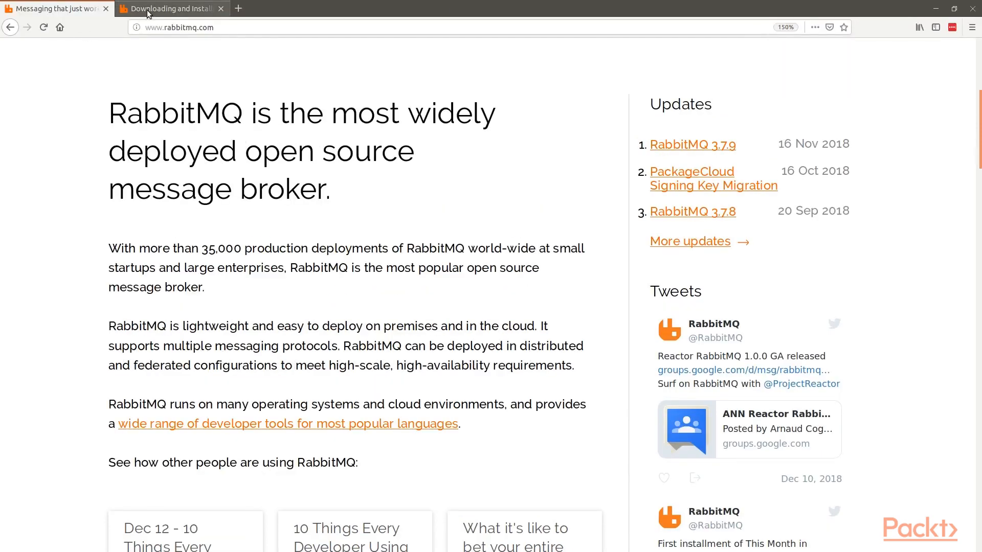
View the 'Downloading and Installing RabbitMQ' page and its installation guides
{"action": "left_click", "coordinate": [169, 8]}
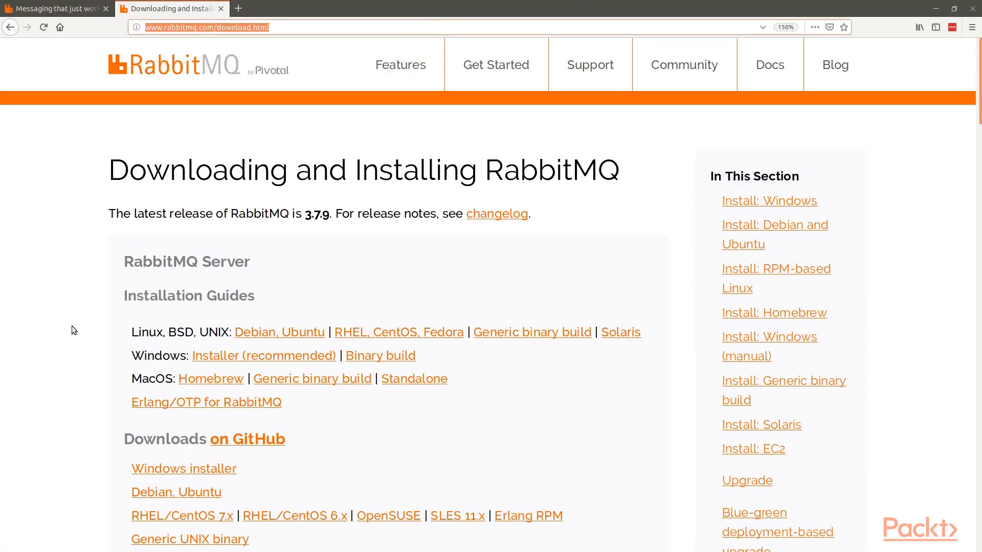
{"action": "scroll", "scroll_direction": "down", "scroll_amount": 3}
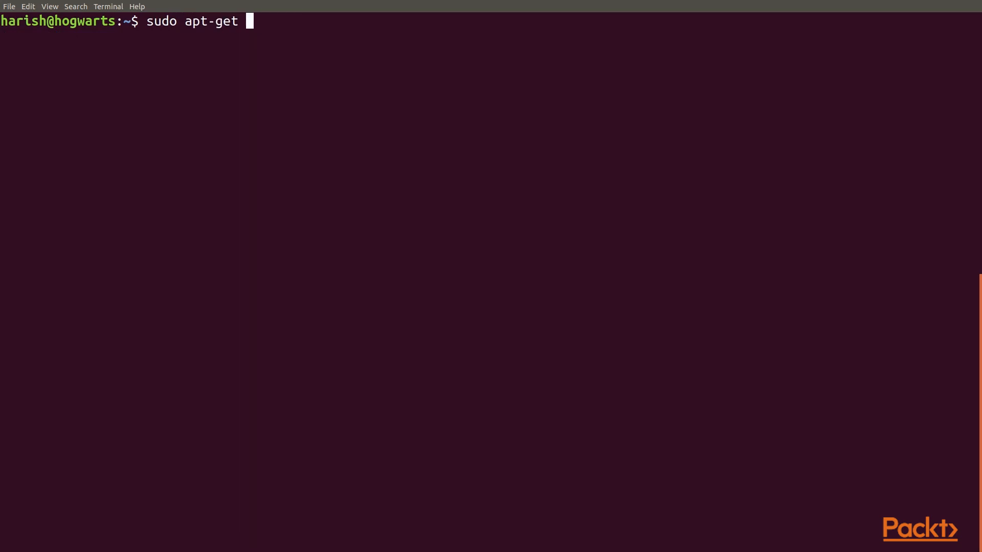
Run 'sudo apt-get install rabbitmq-server' and confirm the download with Y
{"action": "type", "text": "install rabbitmq-server"}
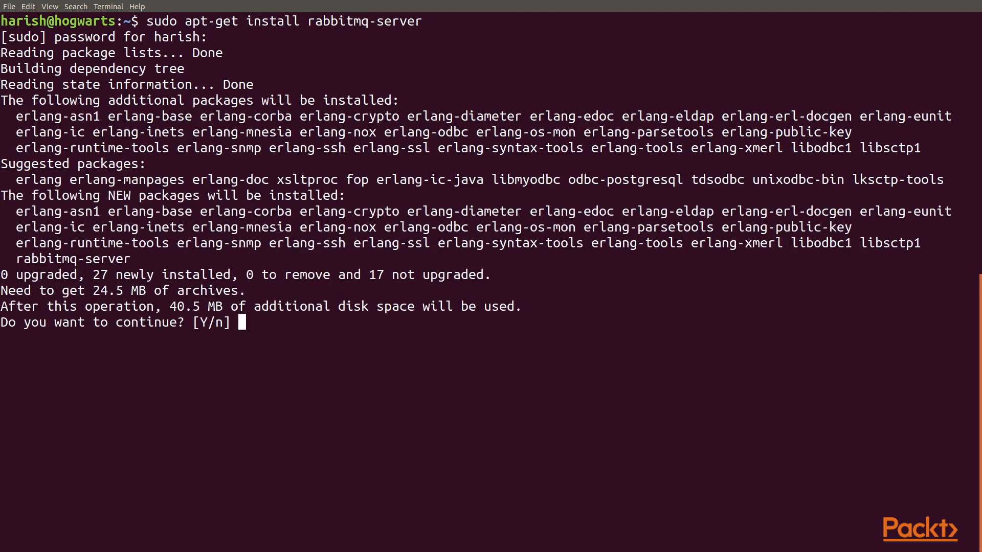
{"action": "type", "text": "Y"}
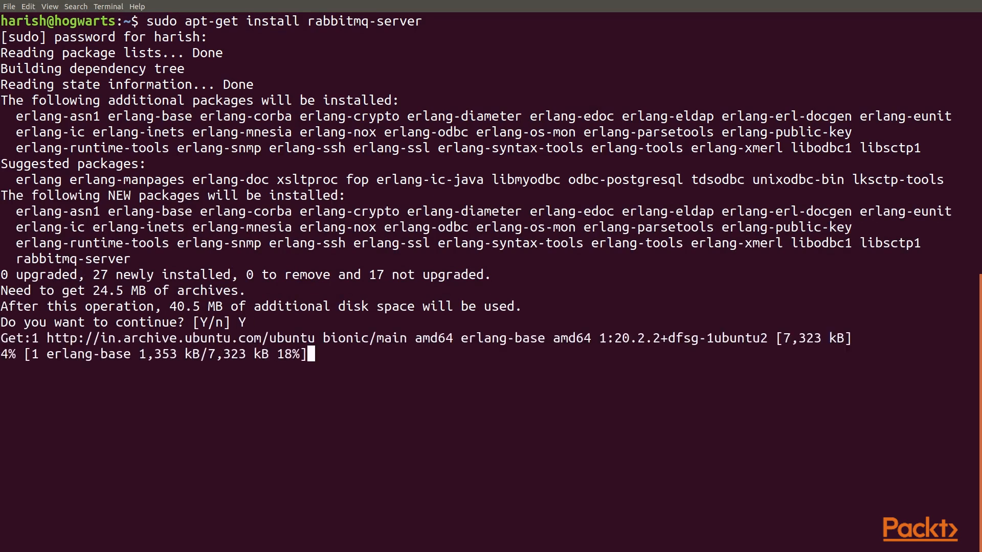